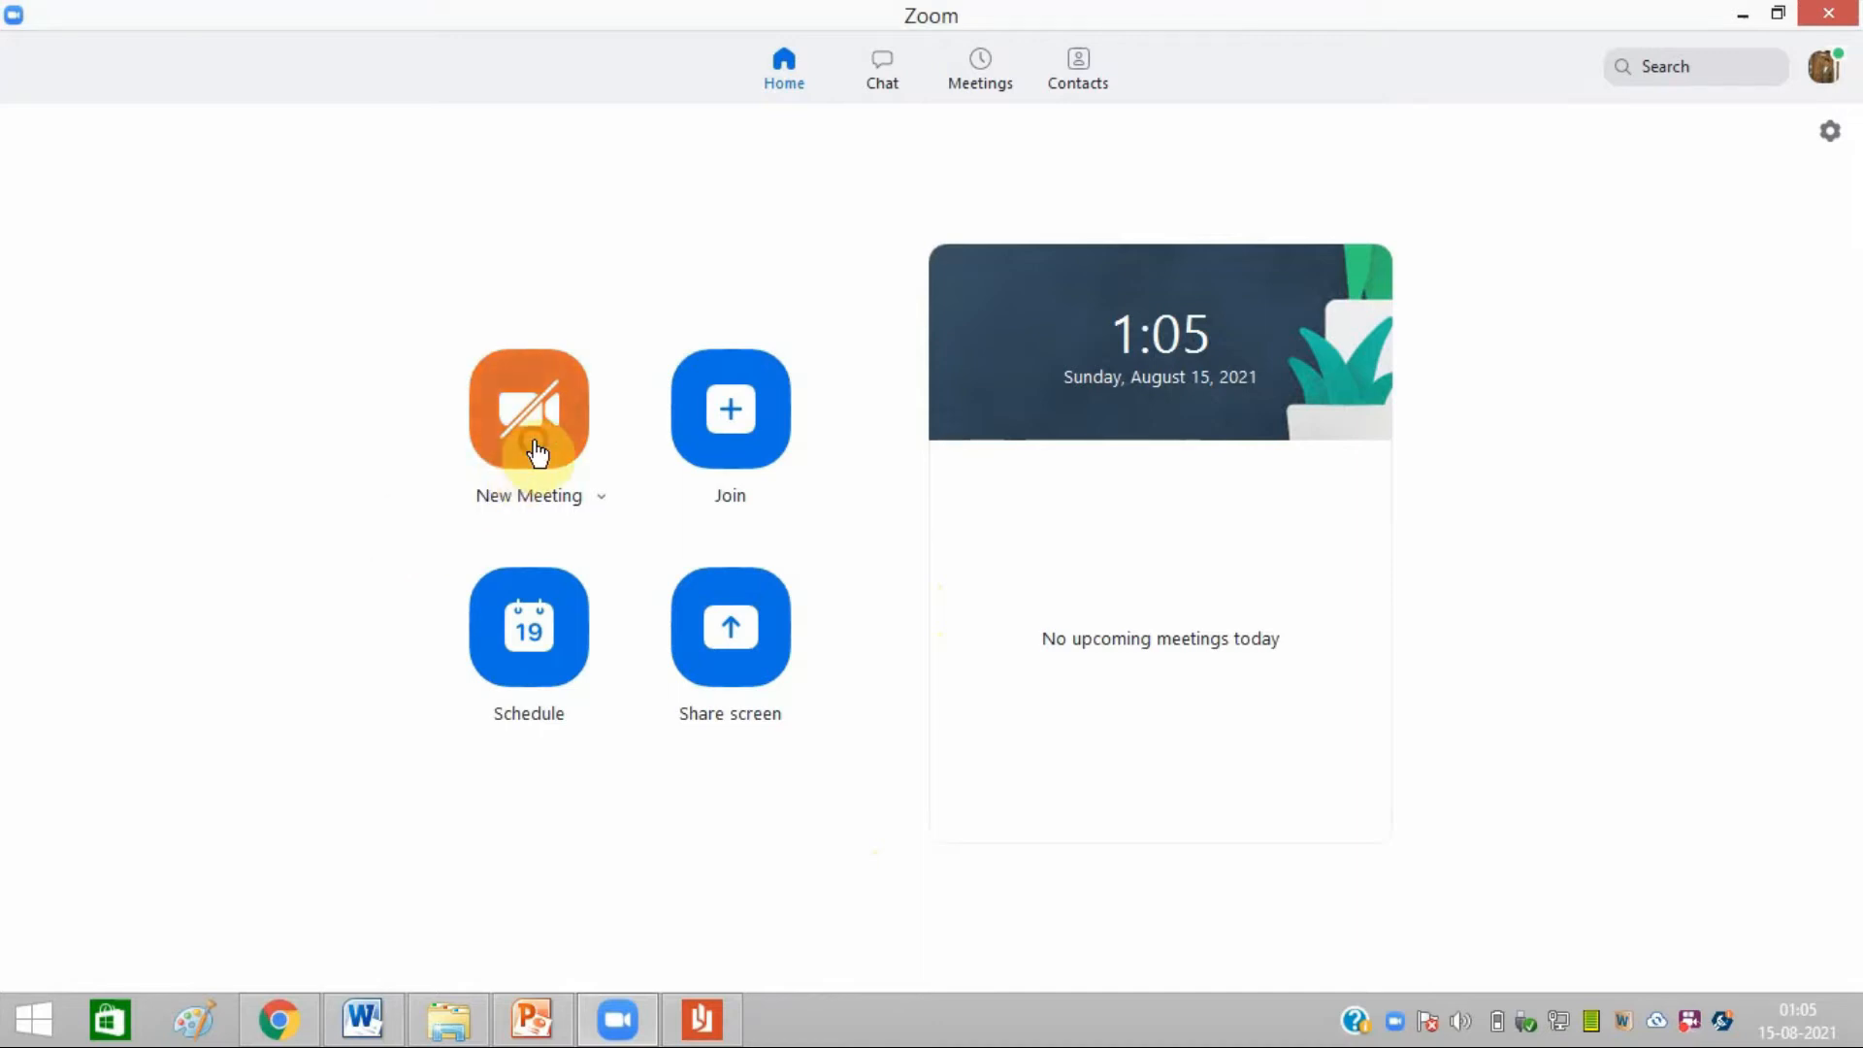
Start a new Zoom meeting and bring up the share-window picker
left_click(528, 410)
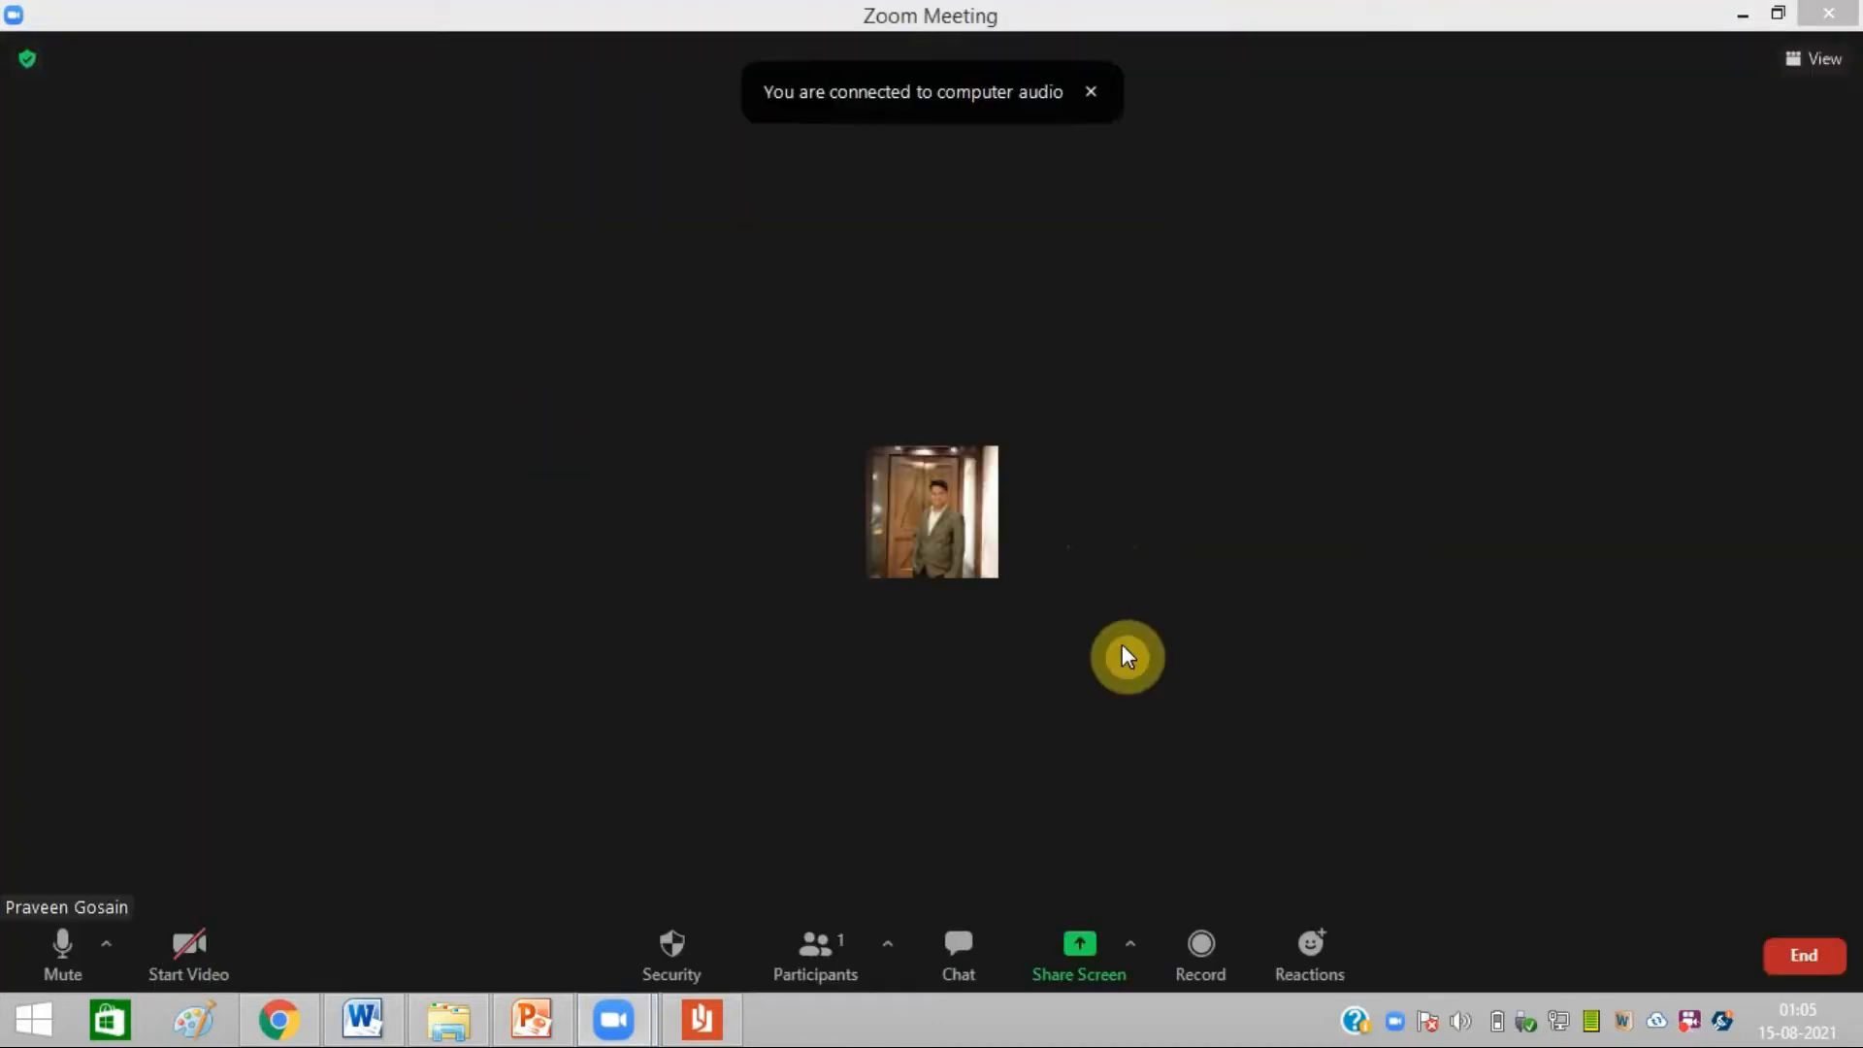
mouse_move(1078, 957)
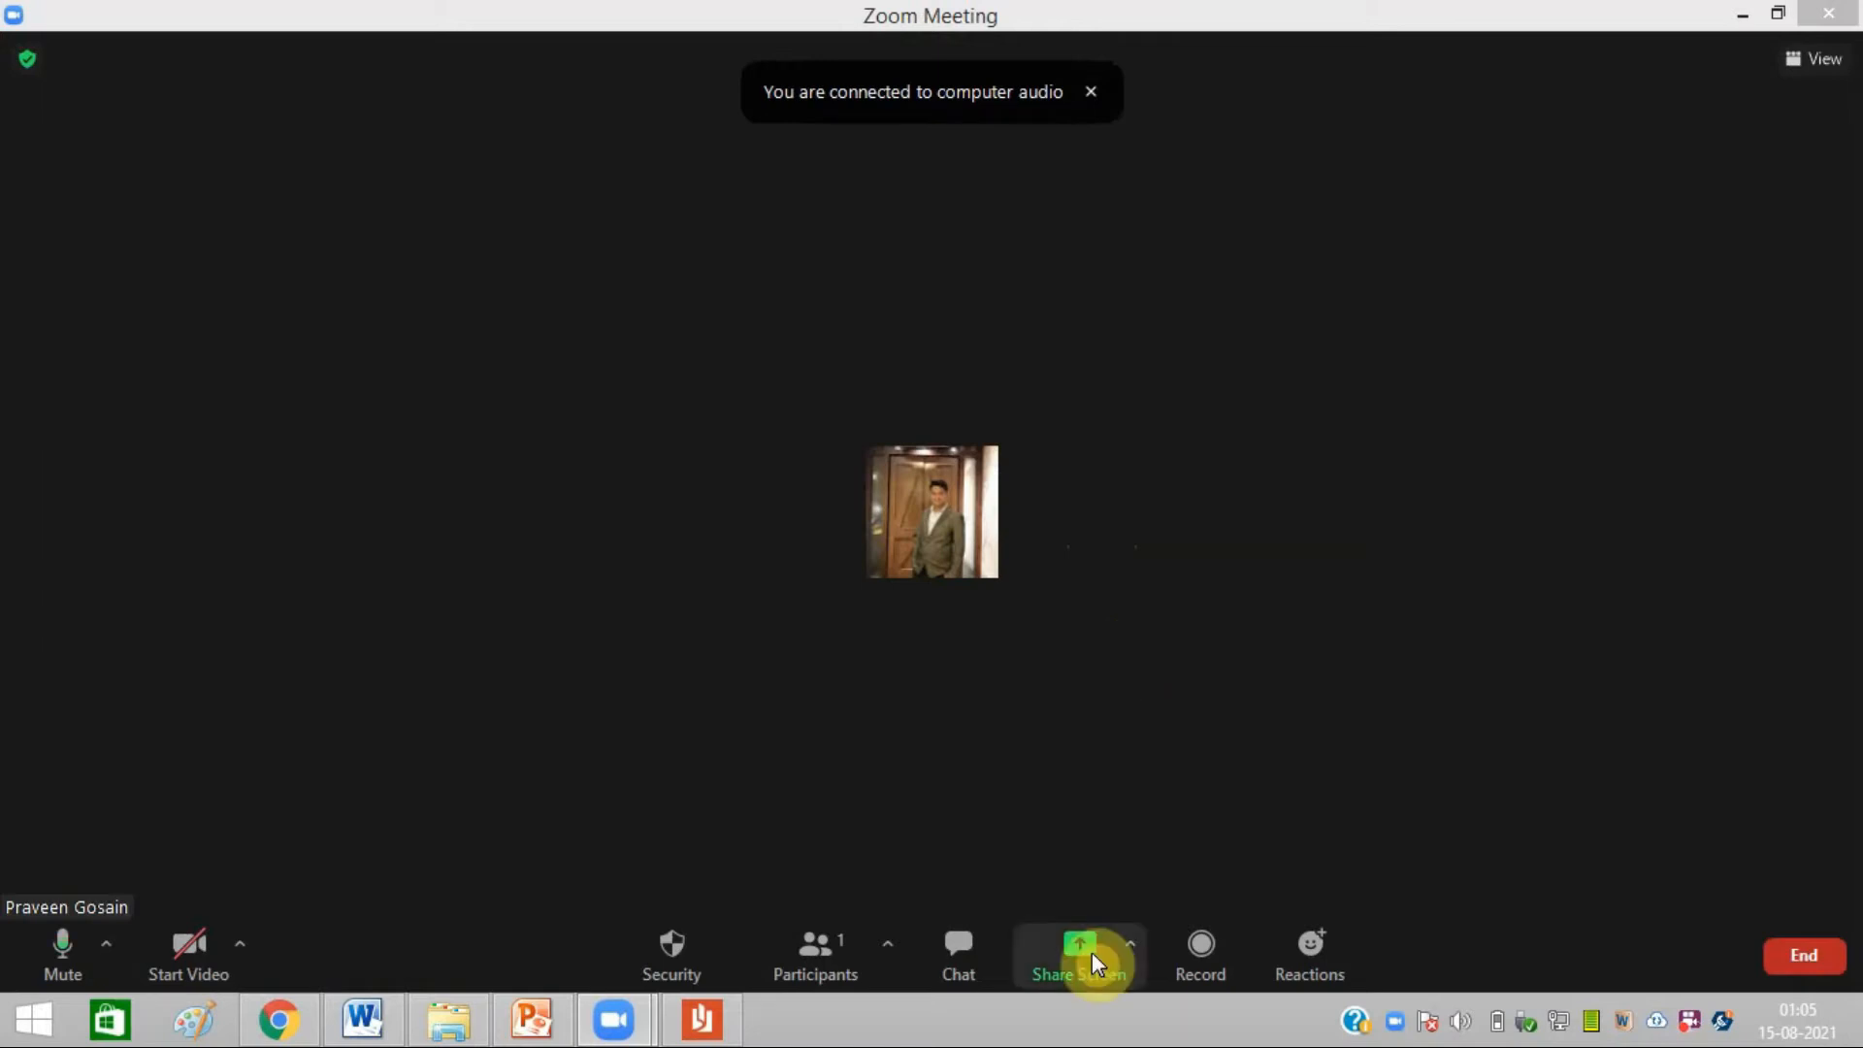
mouse_move(1104, 941)
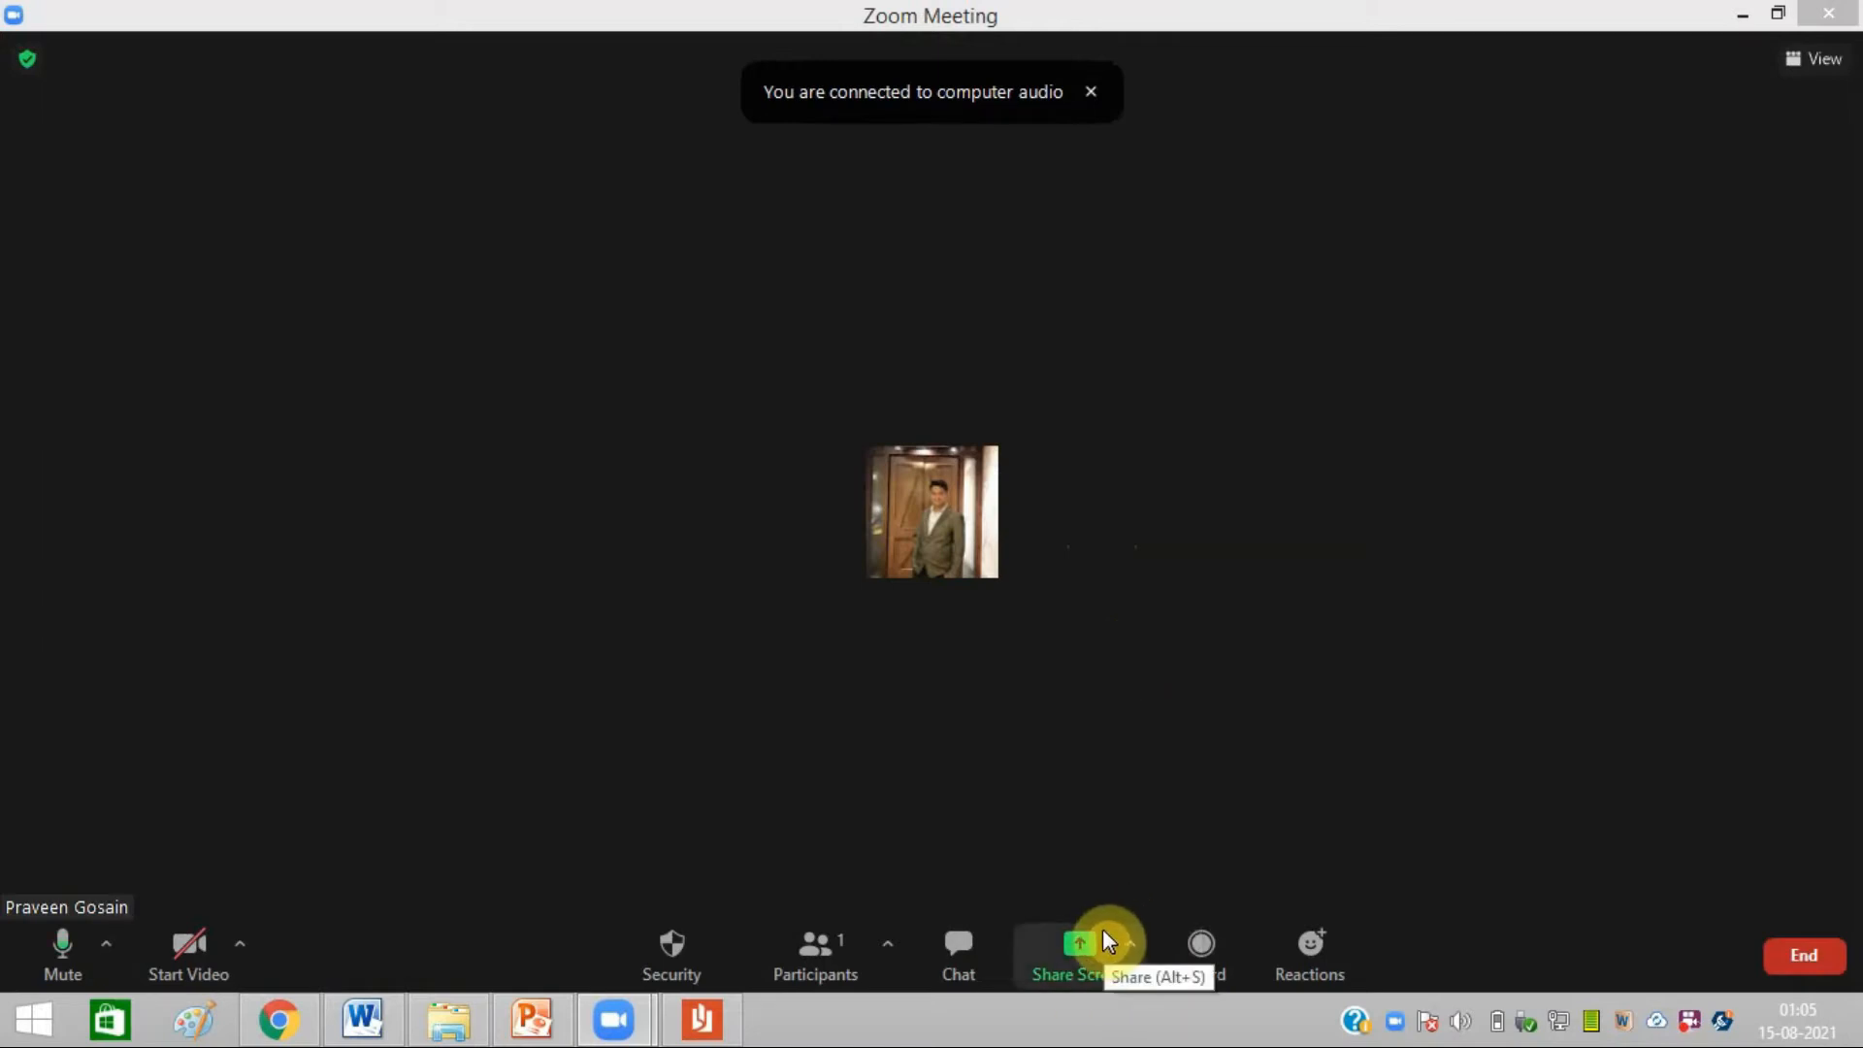
left_click(1065, 950)
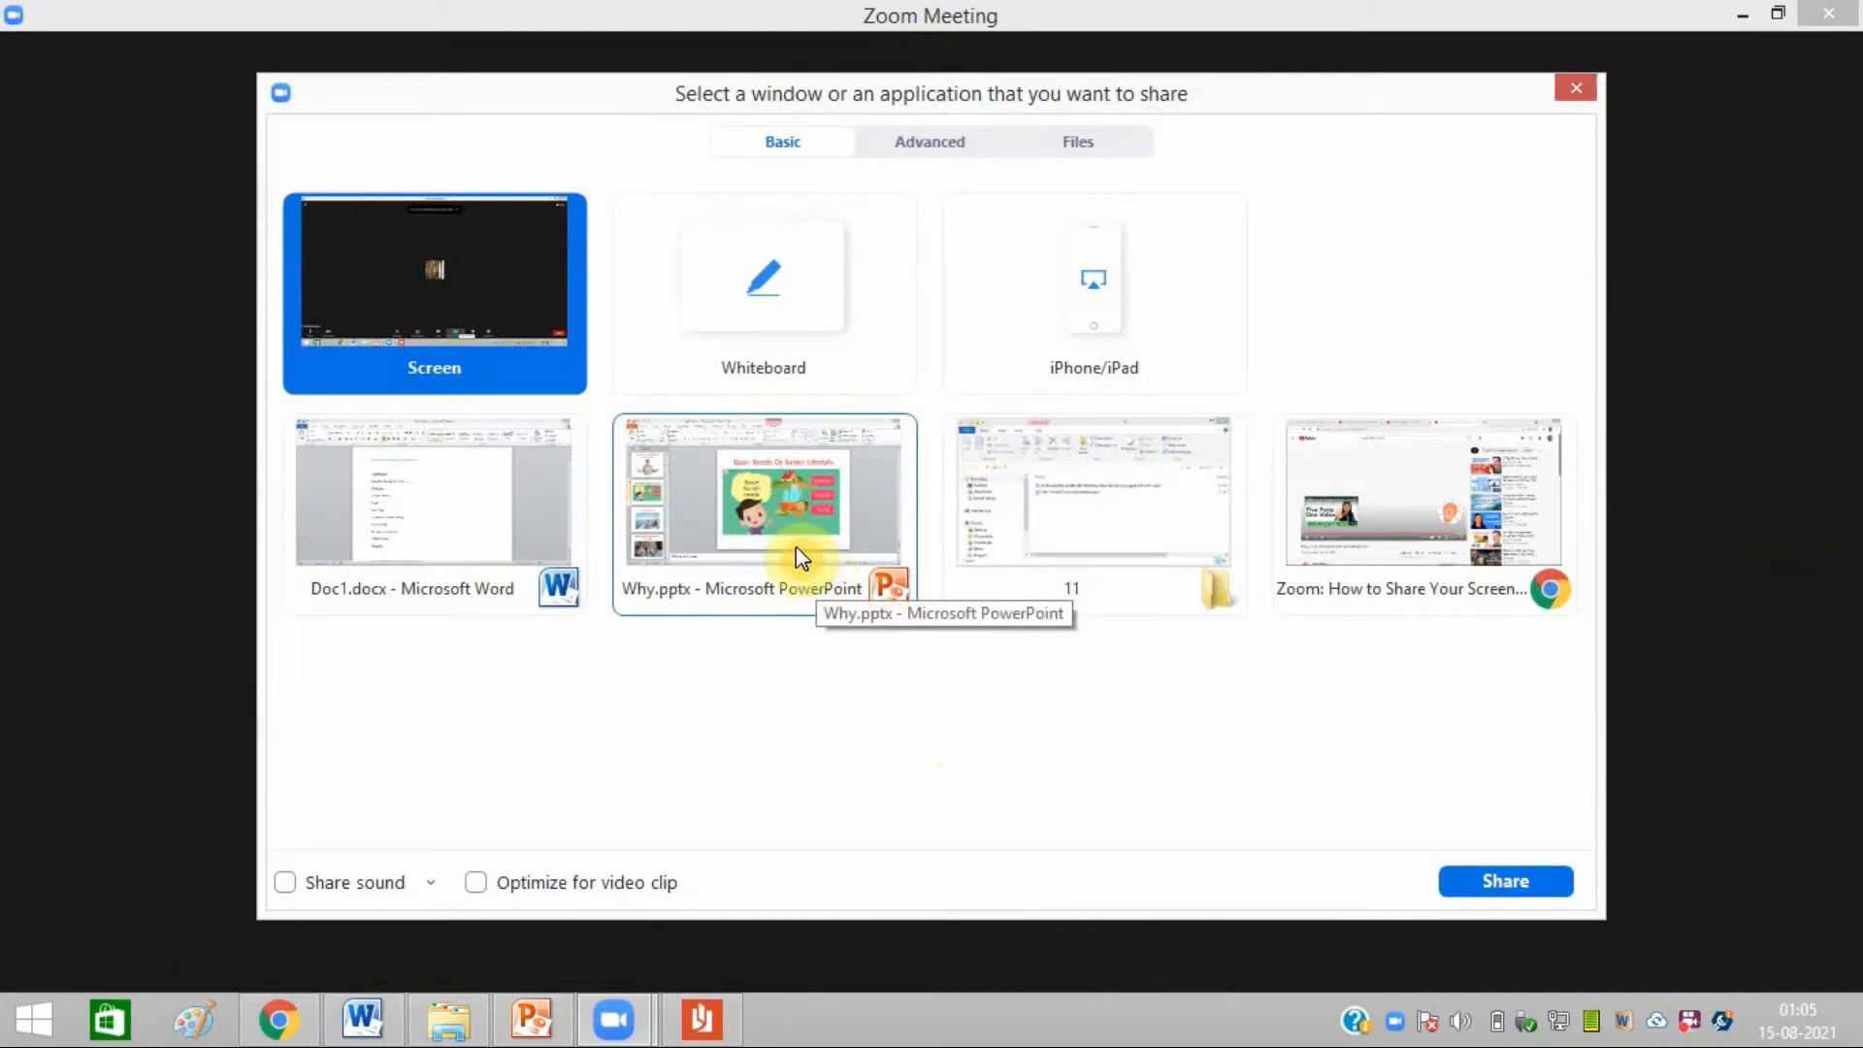
Share the Why.pptx window and settle on slide 2, Basic Needs Or Better Lifestyle
left_click(1501, 881)
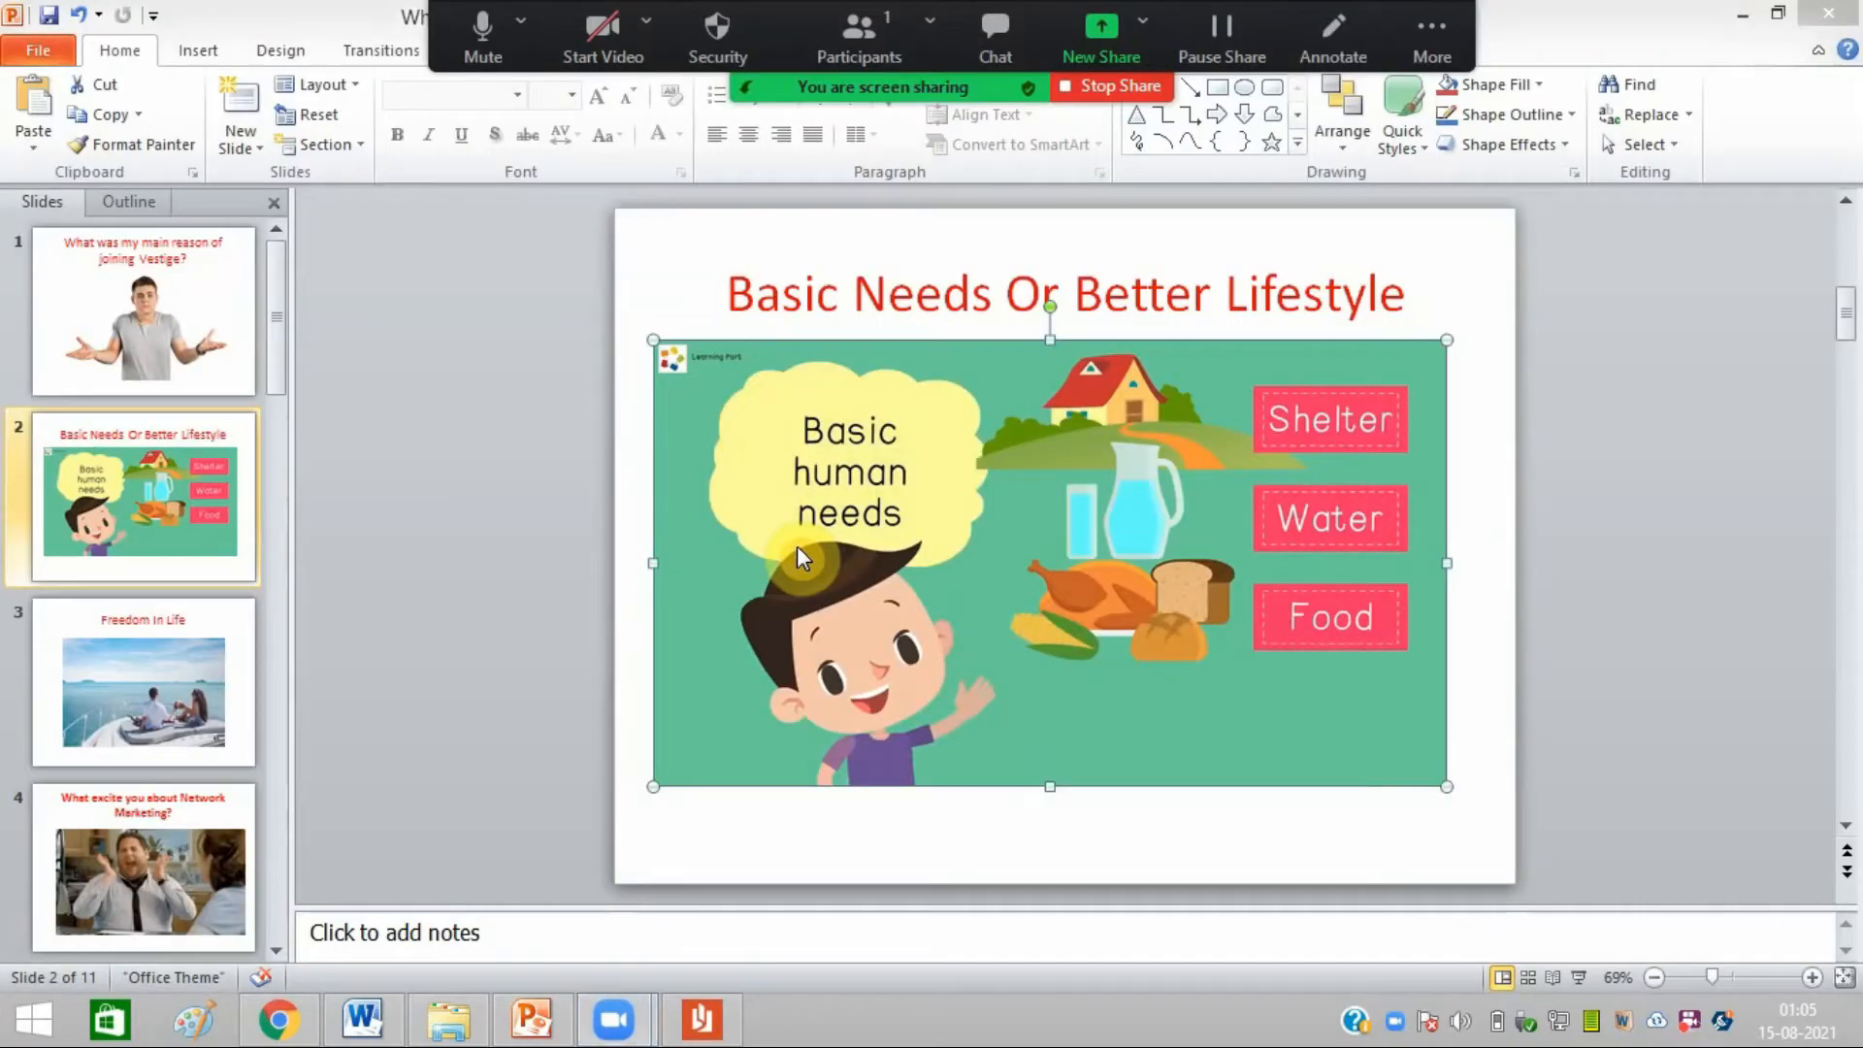
mouse_move(1292, 363)
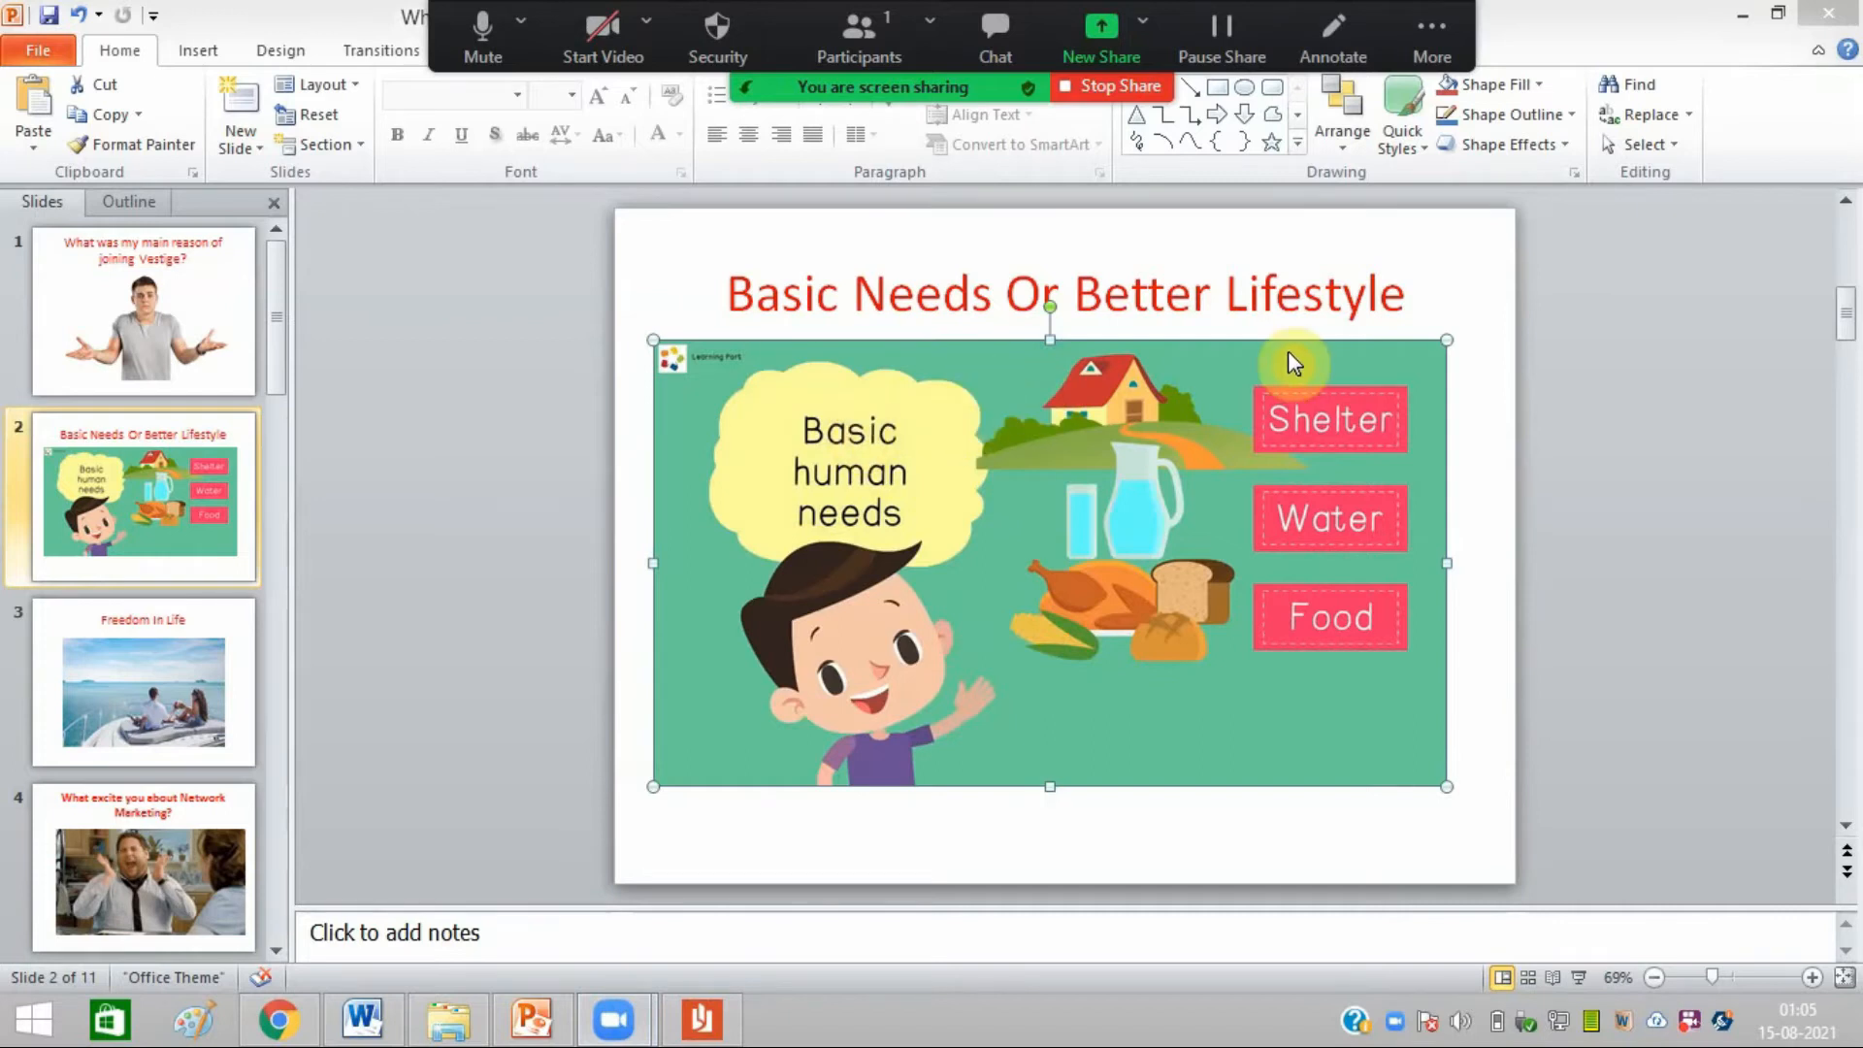
mouse_move(1842, 315)
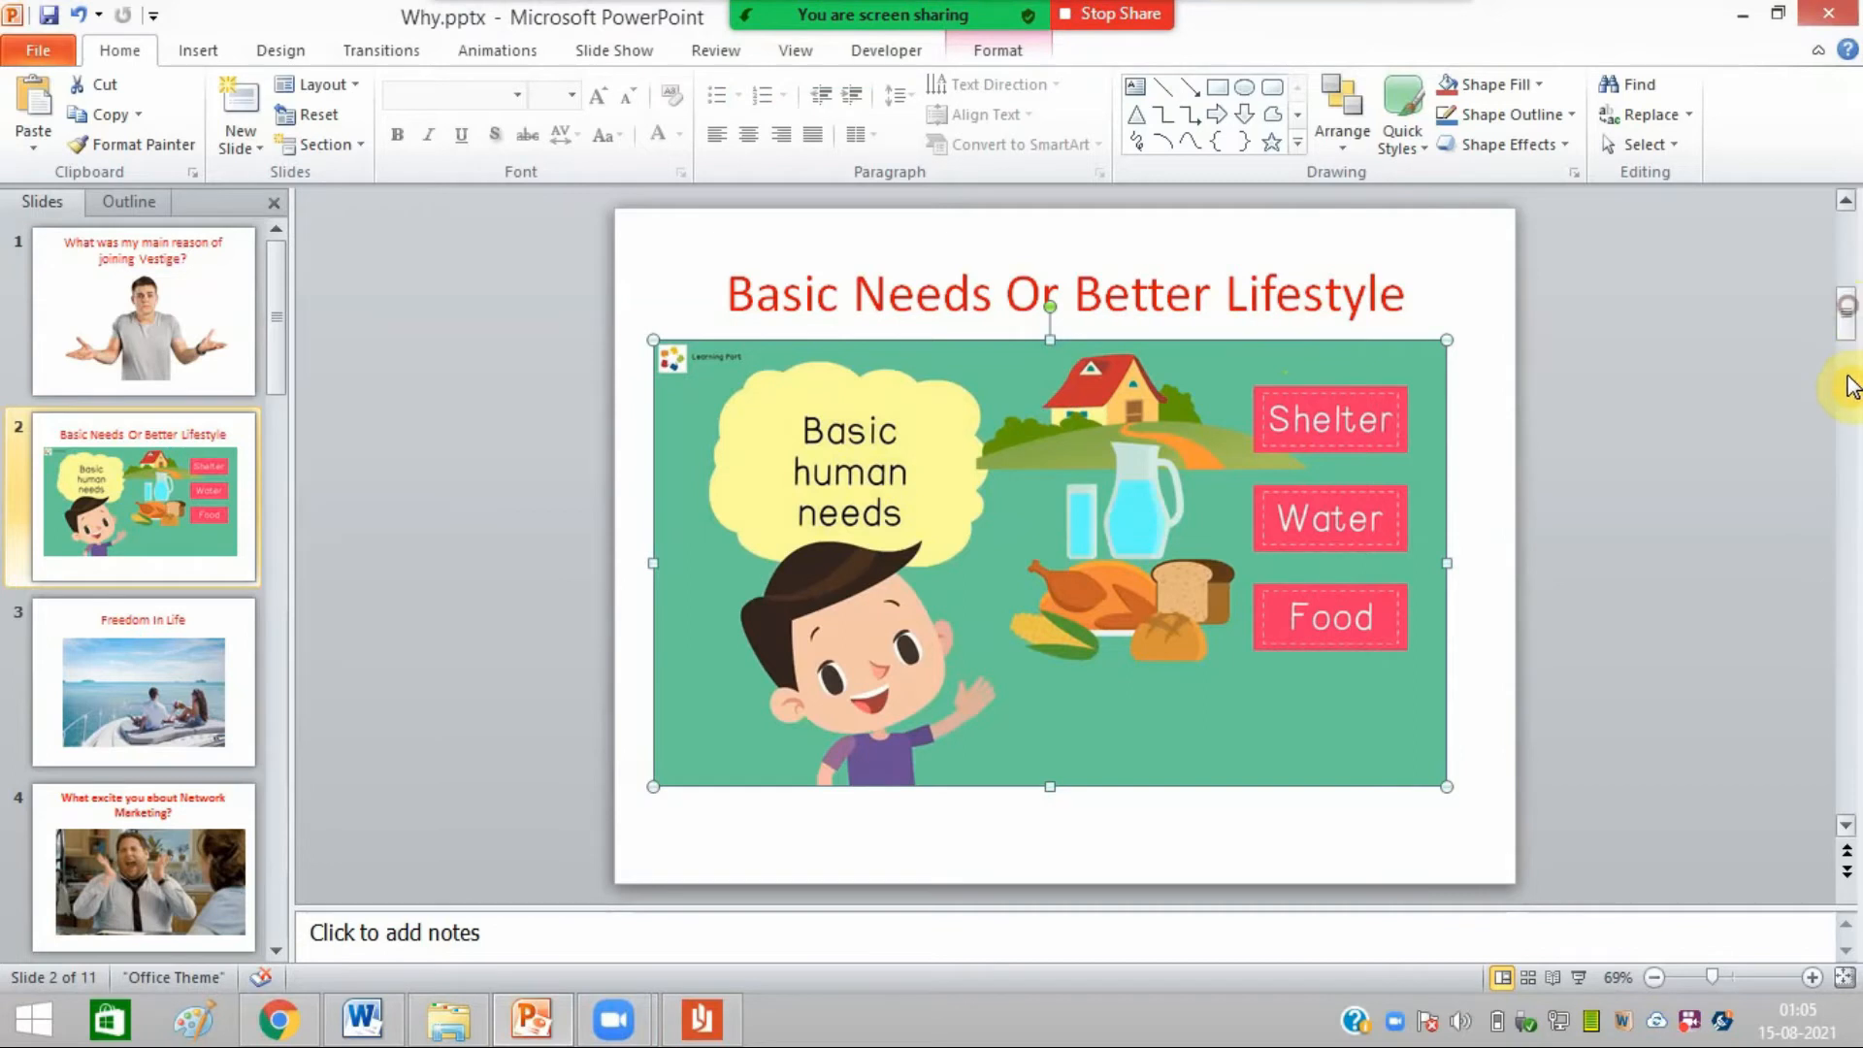
left_click(142, 867)
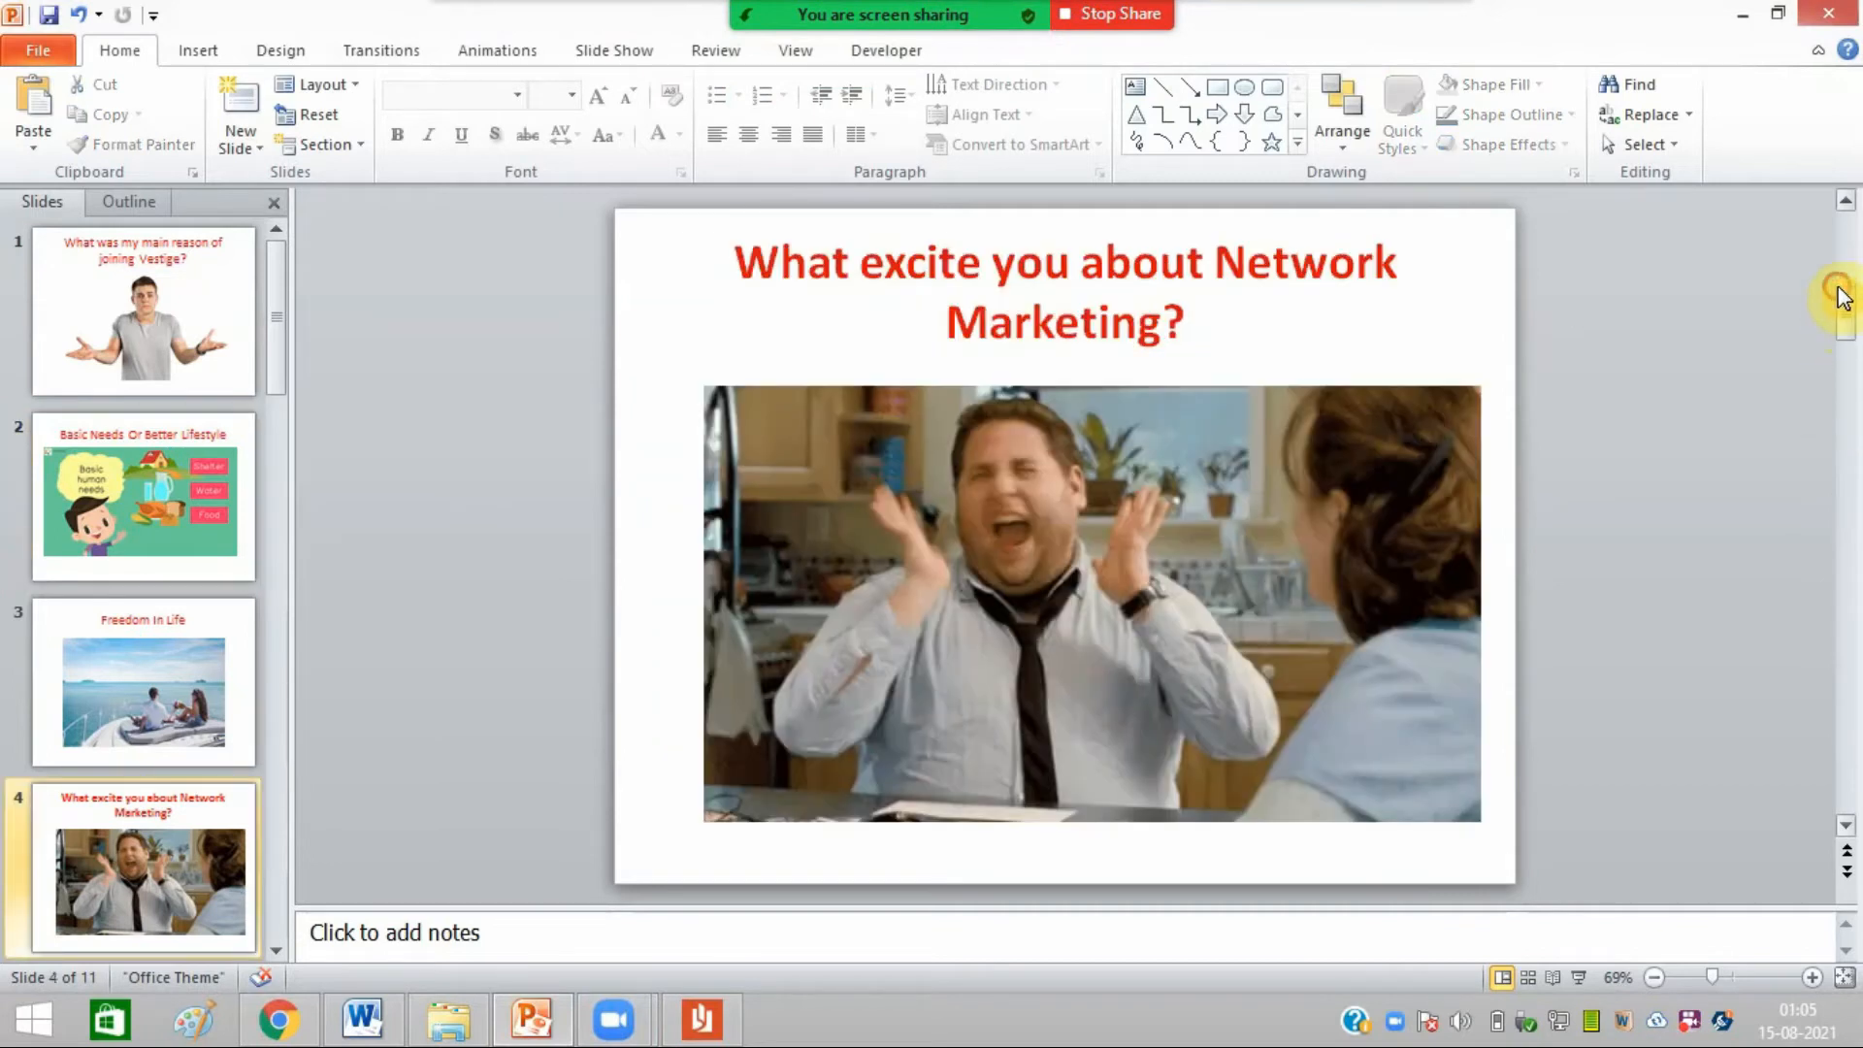
left_click(142, 496)
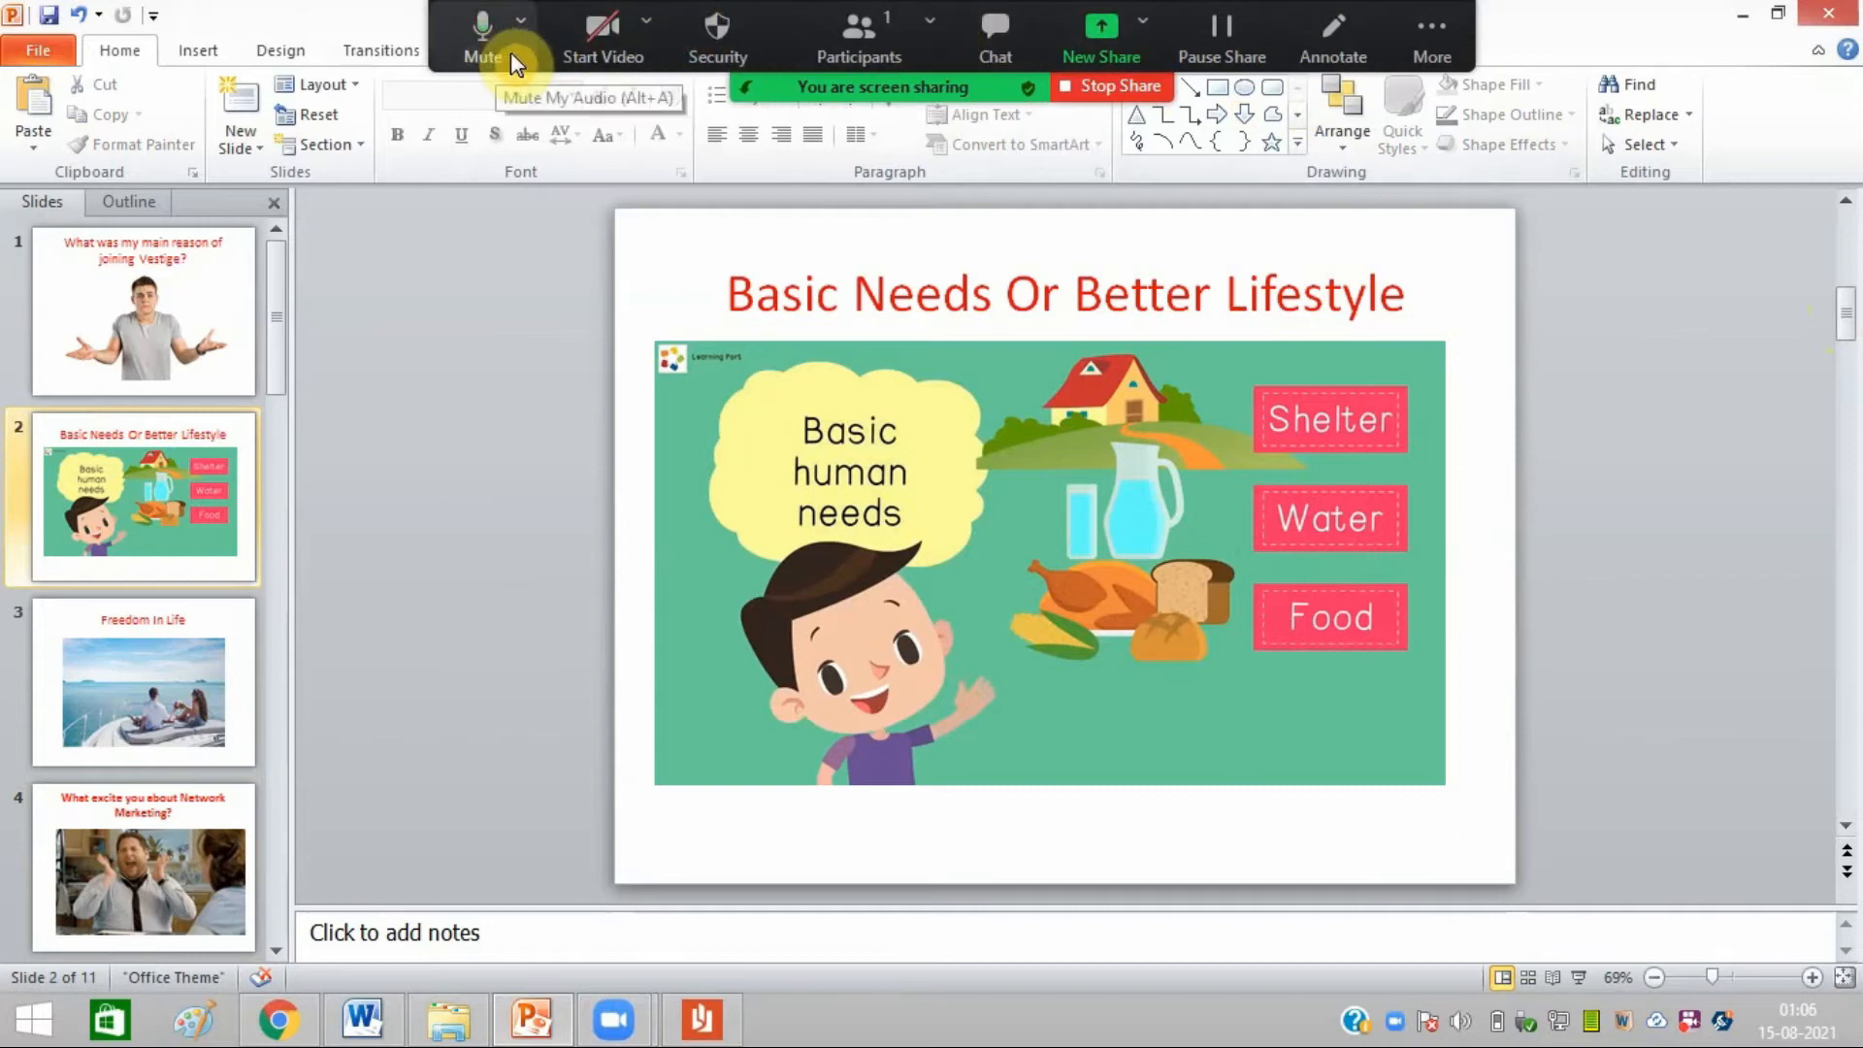
mouse_move(1378, 56)
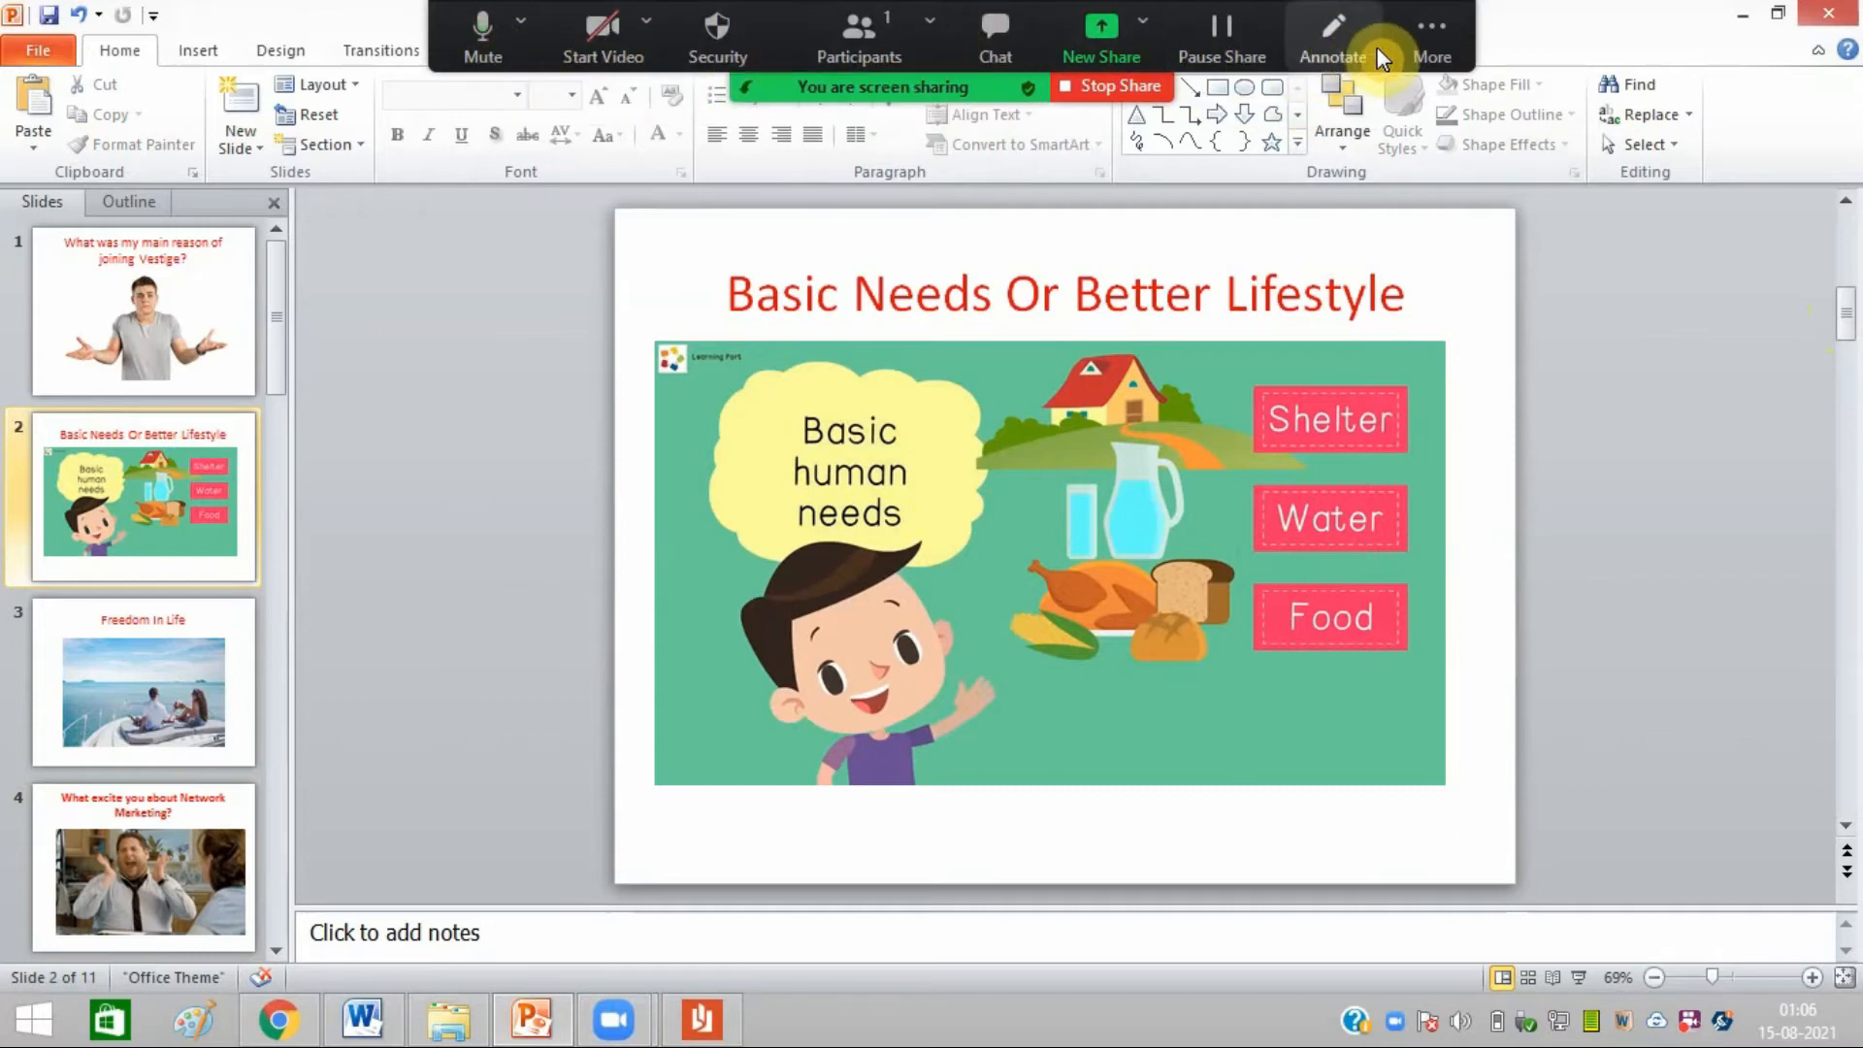
Annotate with a red pen circle around the 'Basic human needs' bubble
left_click(1331, 35)
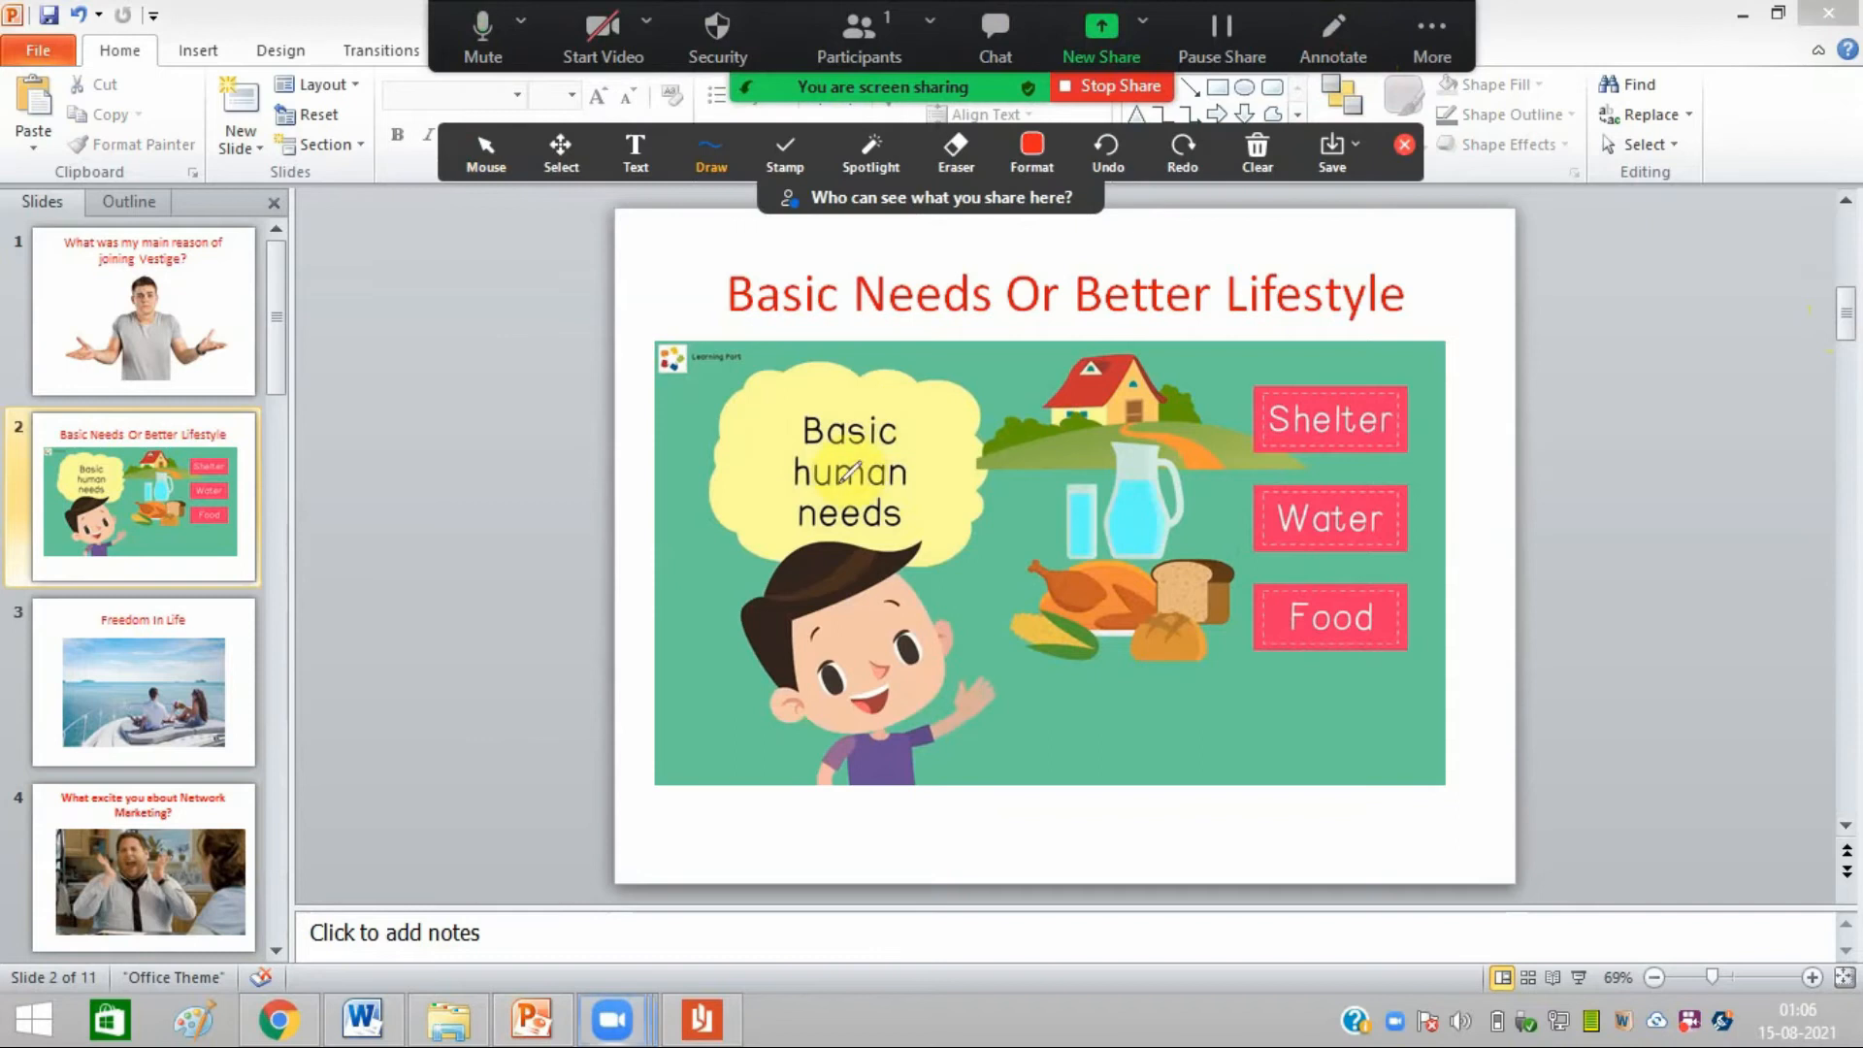
left_click(1028, 152)
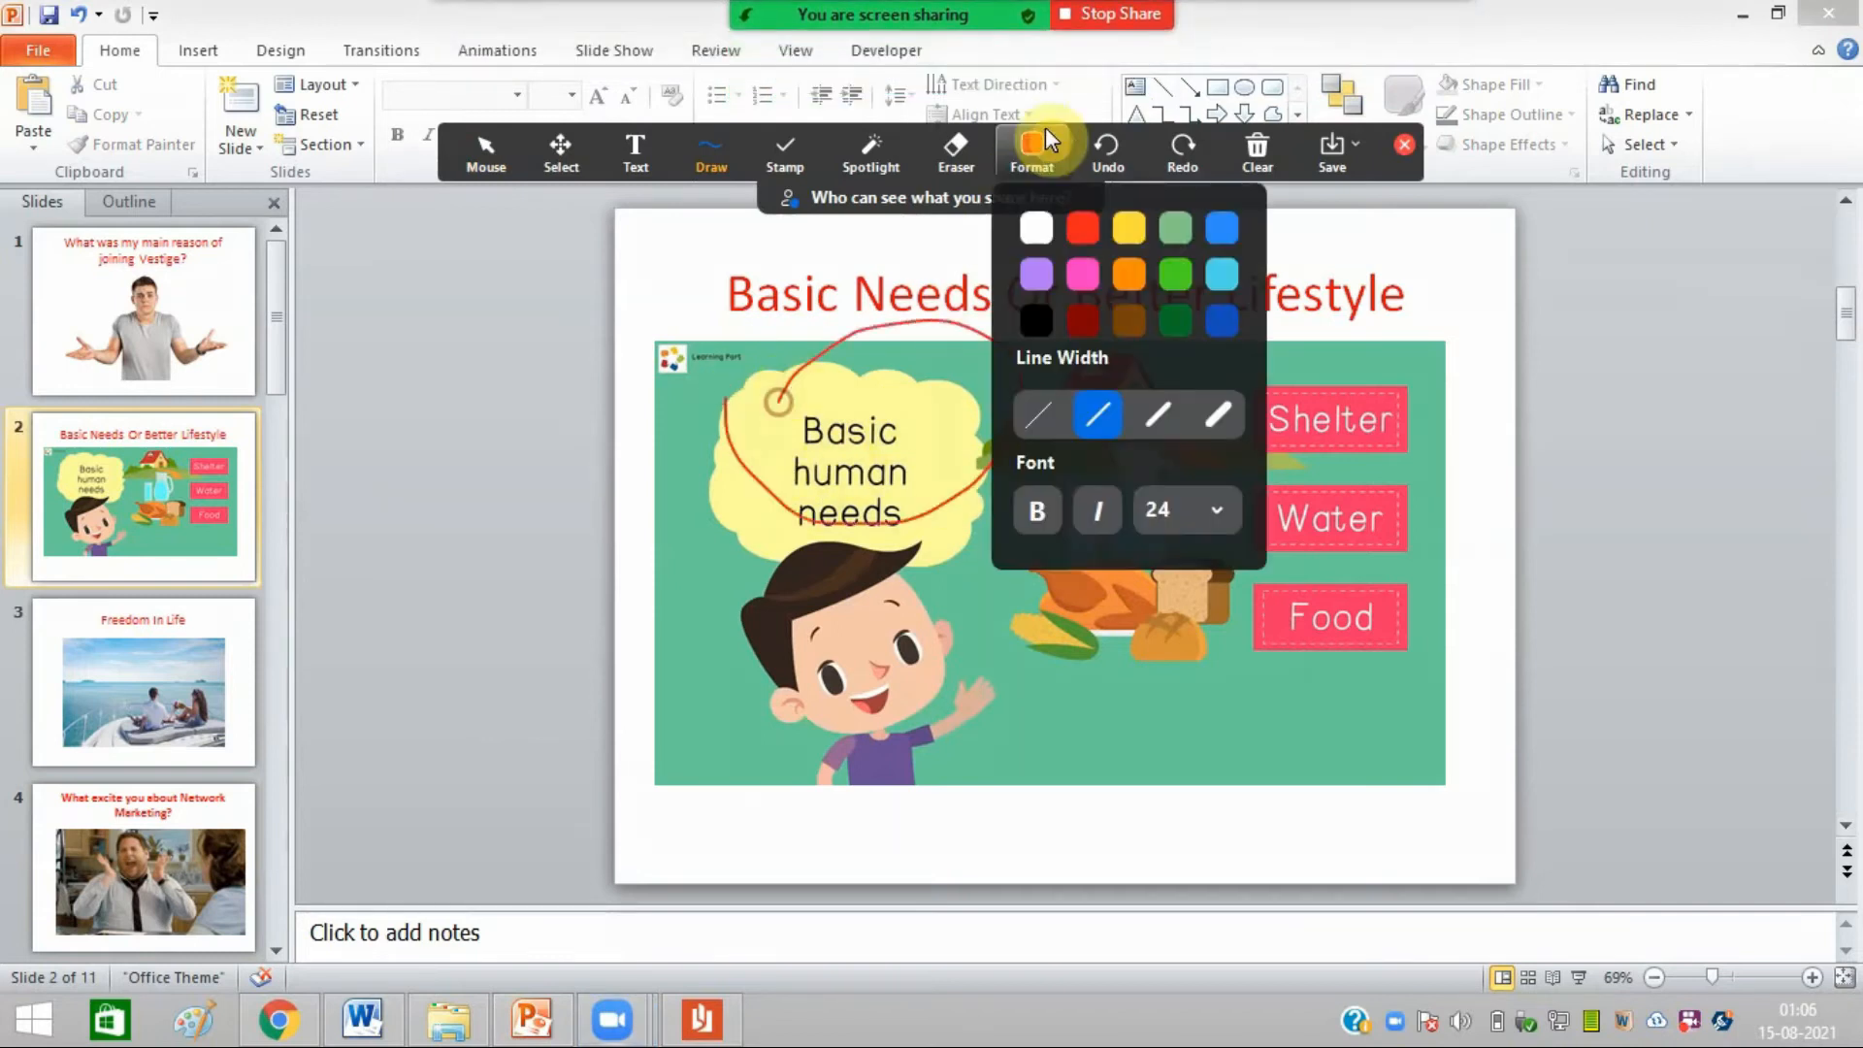
left_click(1403, 144)
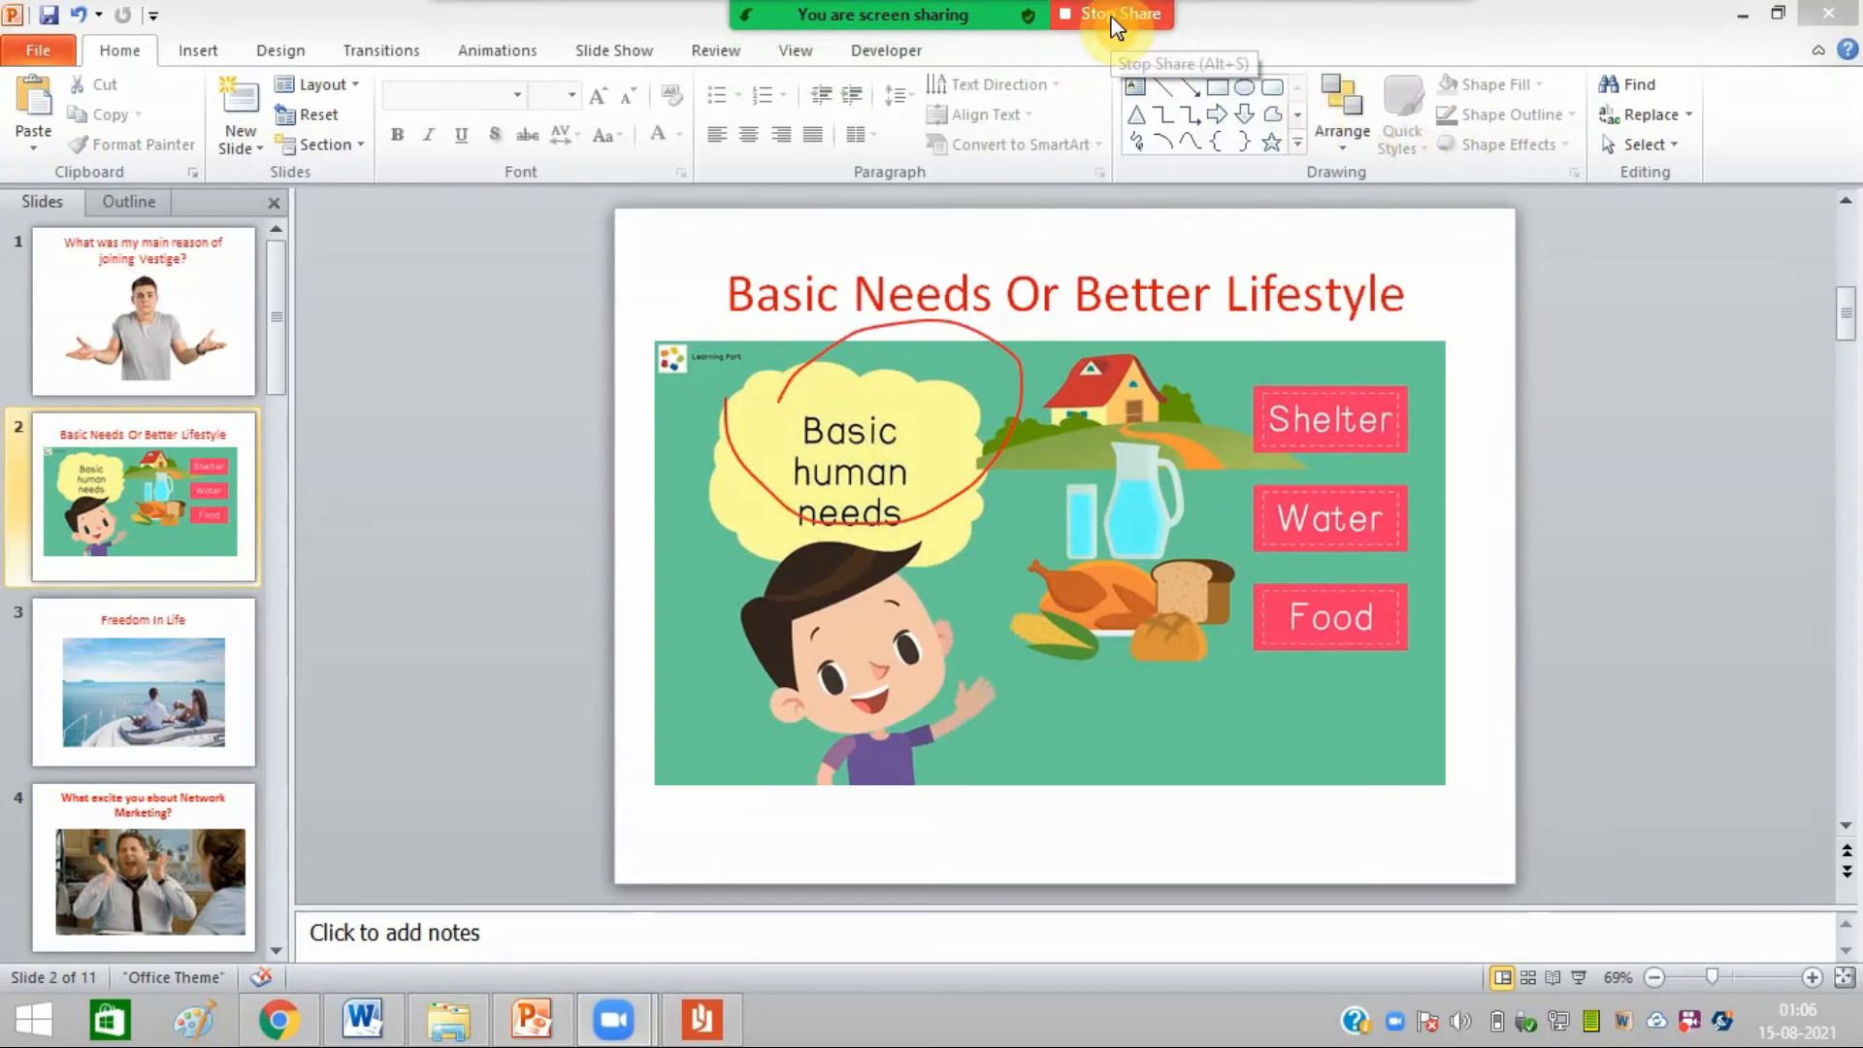
Stop sharing and return to the meeting view with the participant video
left_click(1118, 13)
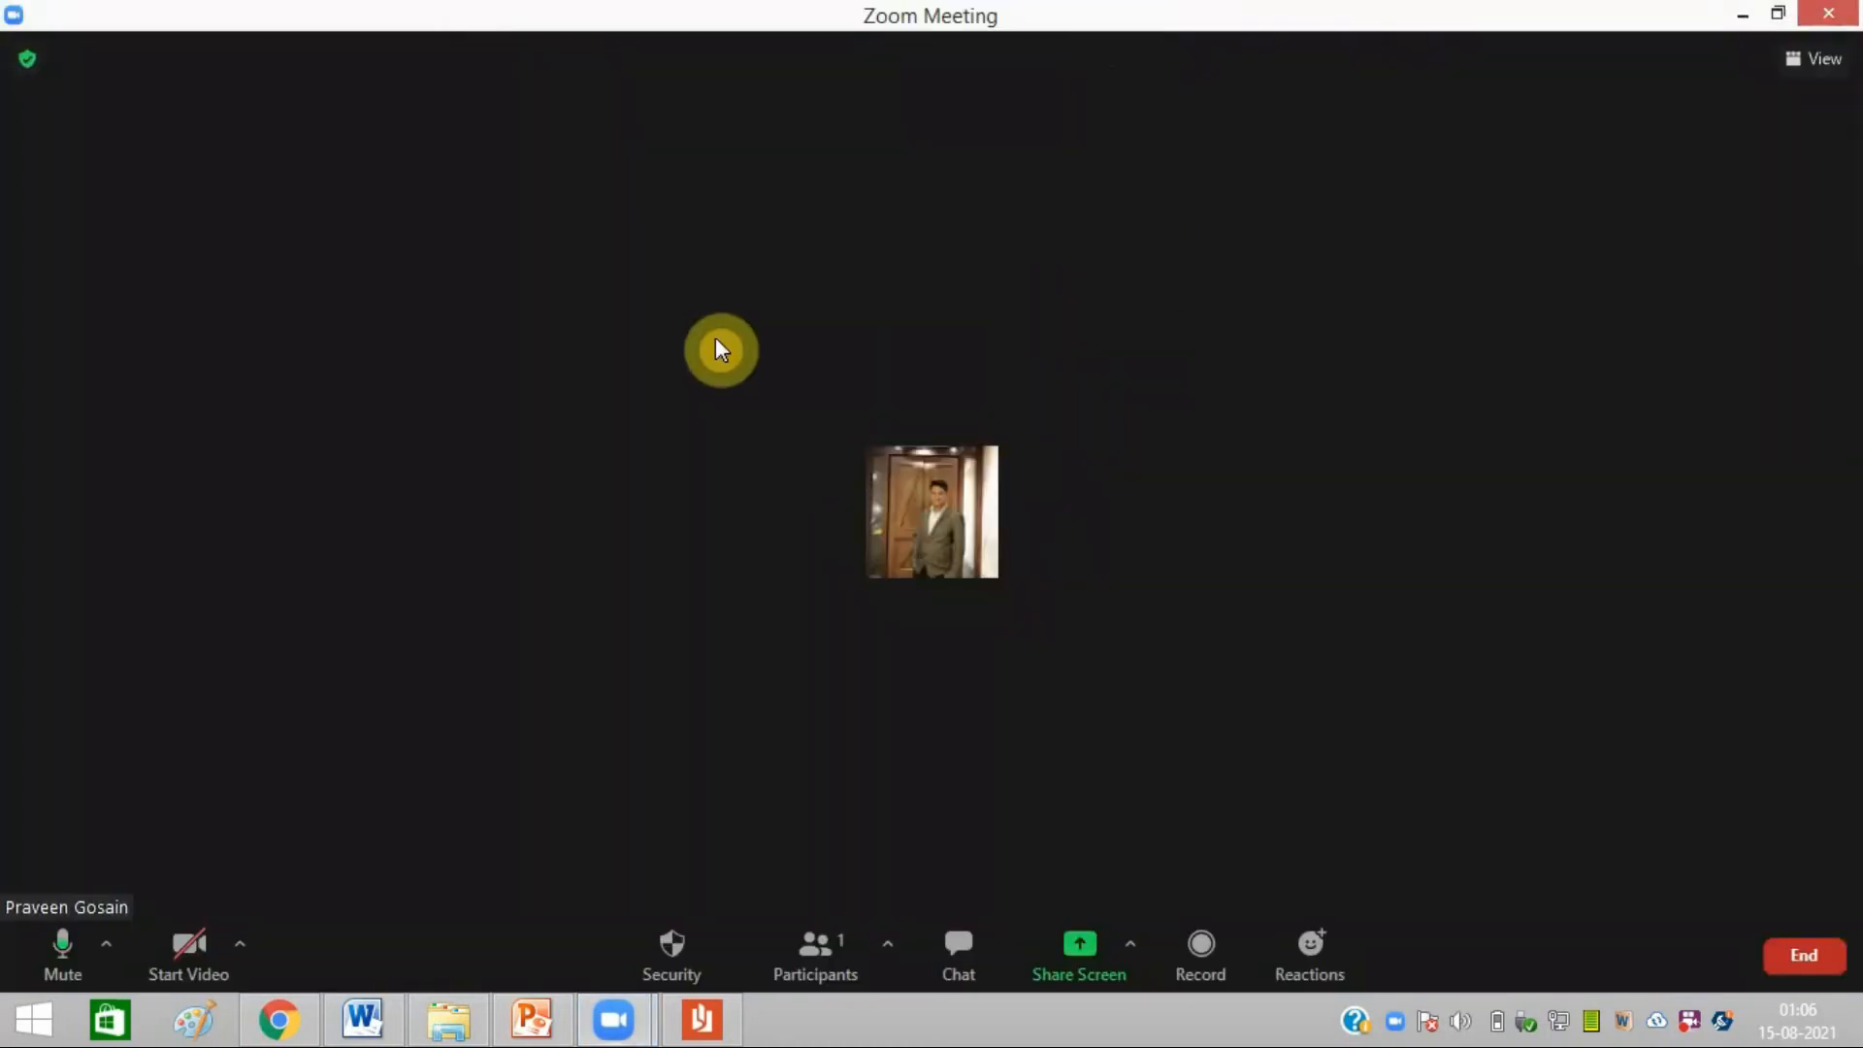